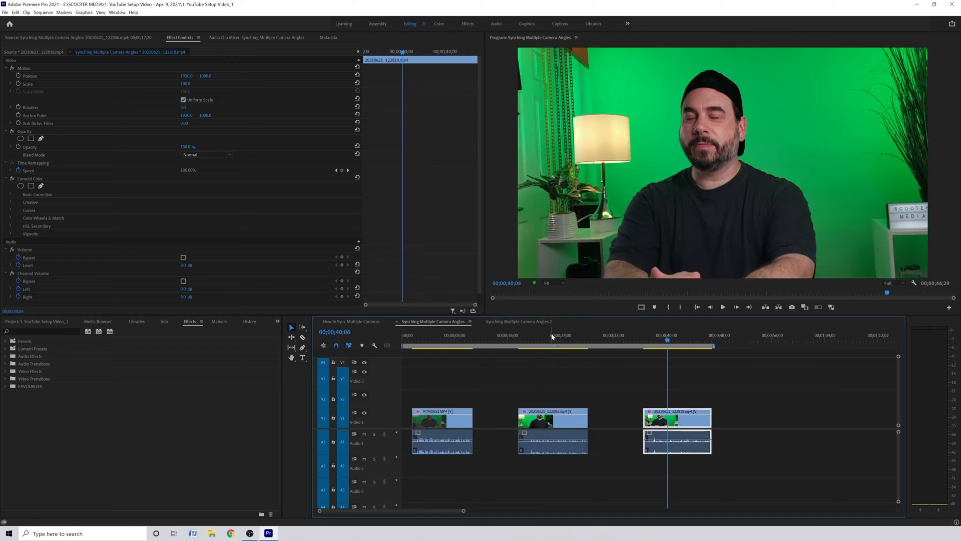
# Move the second and third camera clips onto V2/A2 and V3/A3 at the sequence start
pyautogui.click(549, 418)
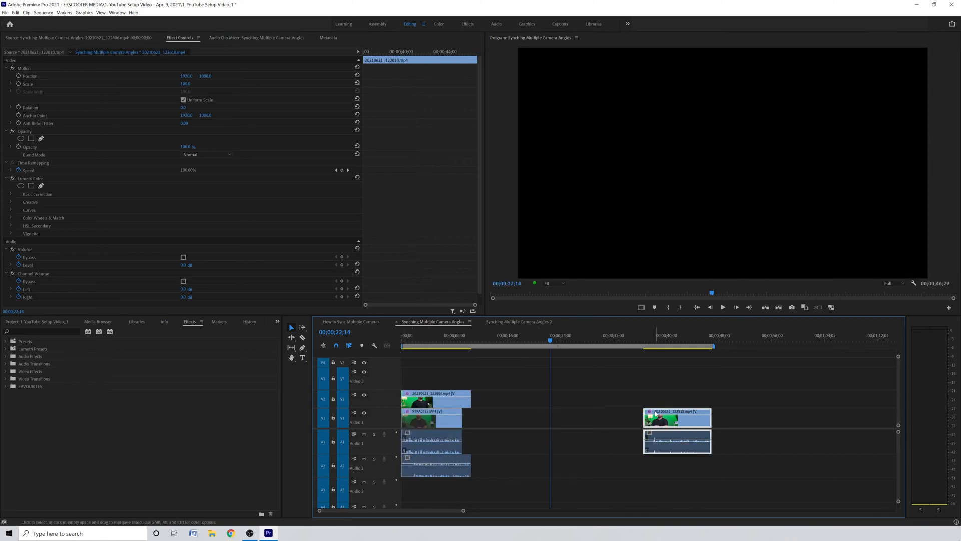
pyautogui.moveTo(677, 417); pyautogui.dragTo(677, 378)
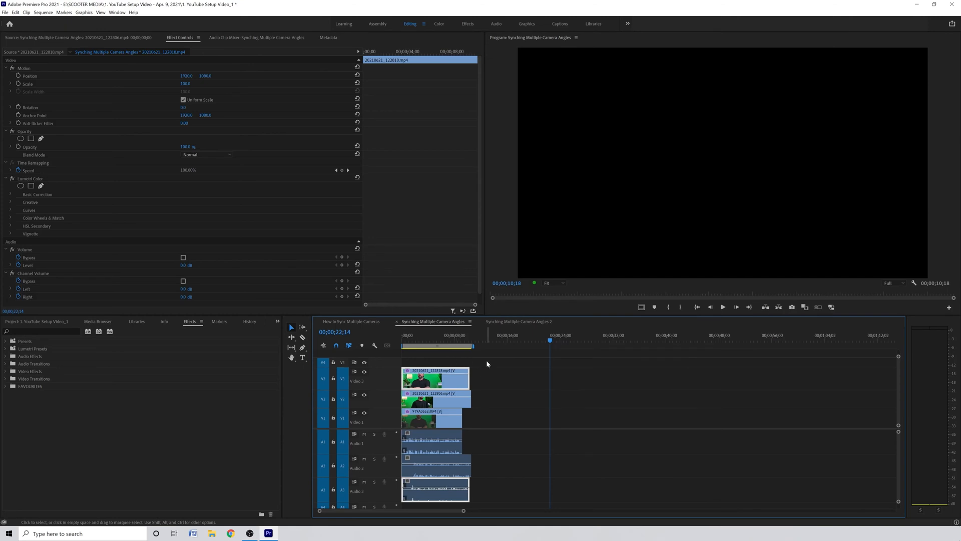
# Deselect, then select every stacked clip in the sequence with Ctrl+A and zoom the timeline
pyautogui.click(514, 430)
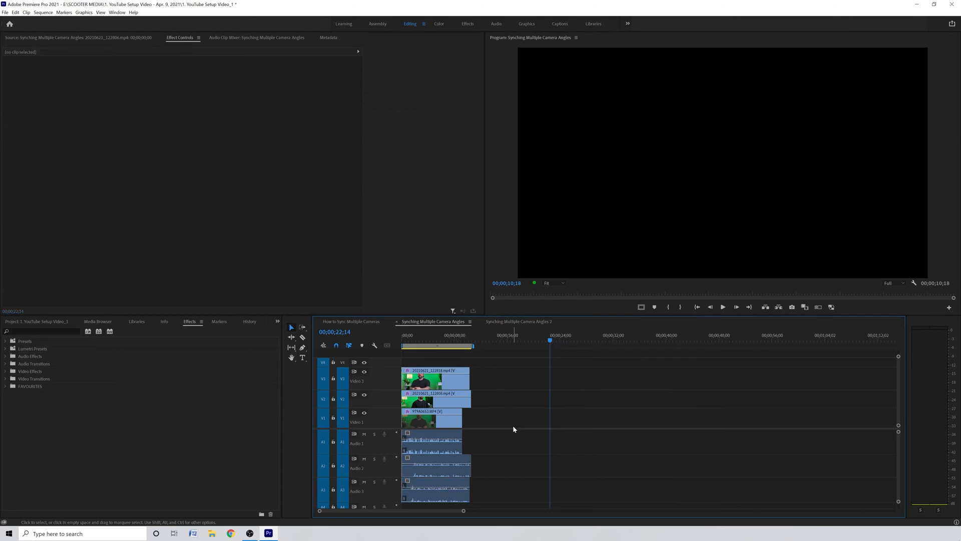
pyautogui.press('ctrl+a')
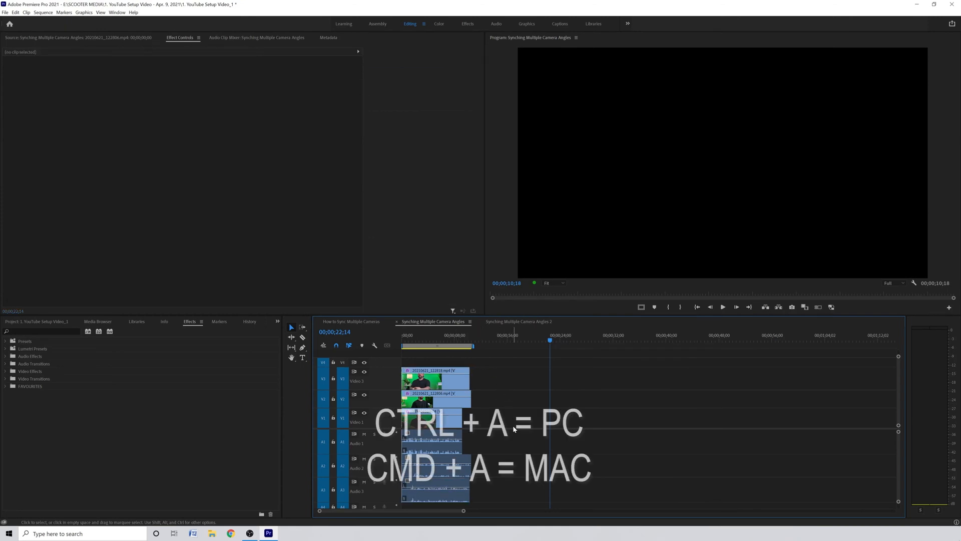
pyautogui.press('ctrl+a')
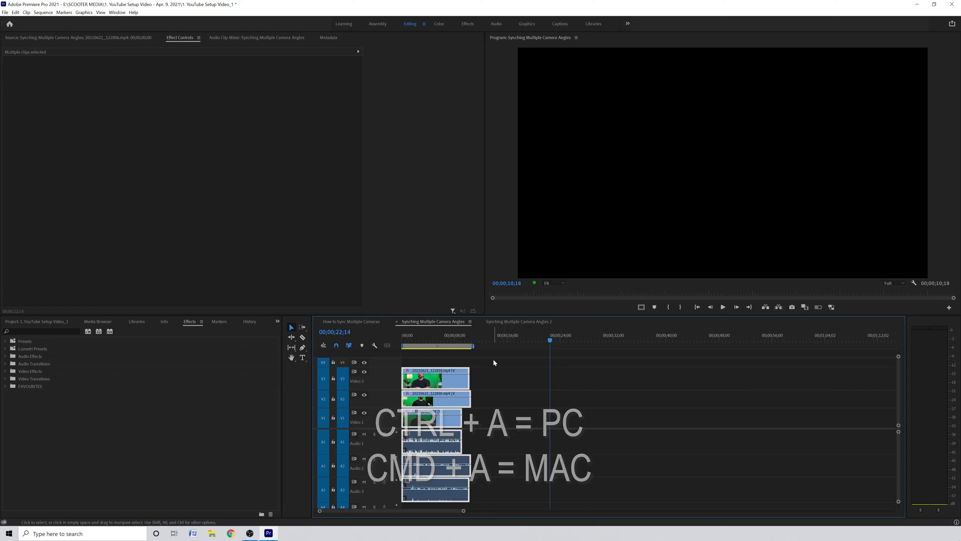
pyautogui.press('ctrl+a')
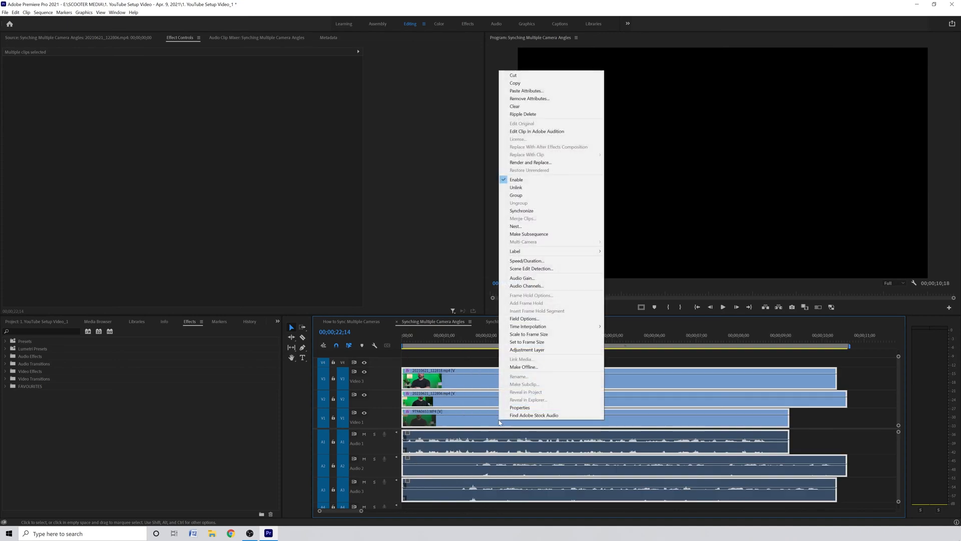
# Synchronize the selected clips using Audio as the synchronize point
pyautogui.click(521, 210)
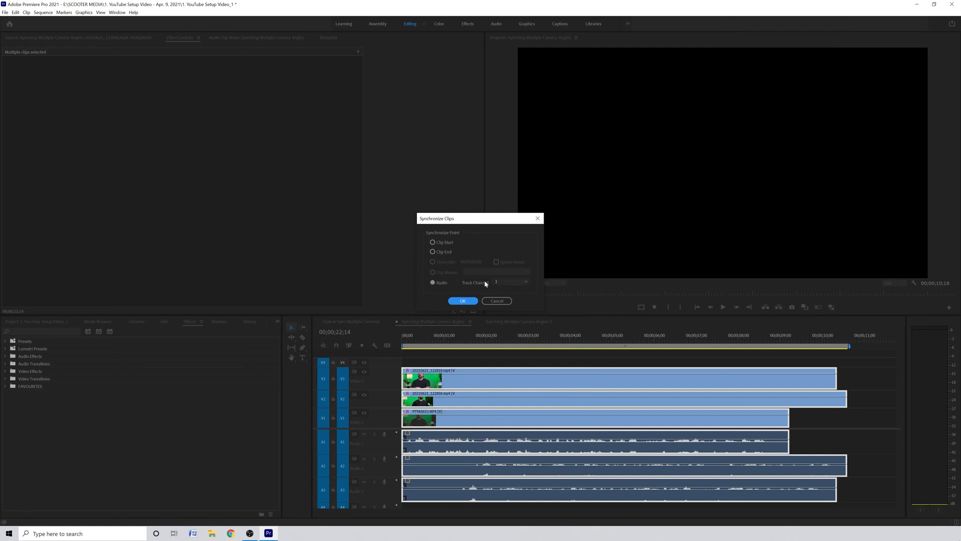
pyautogui.click(463, 301)
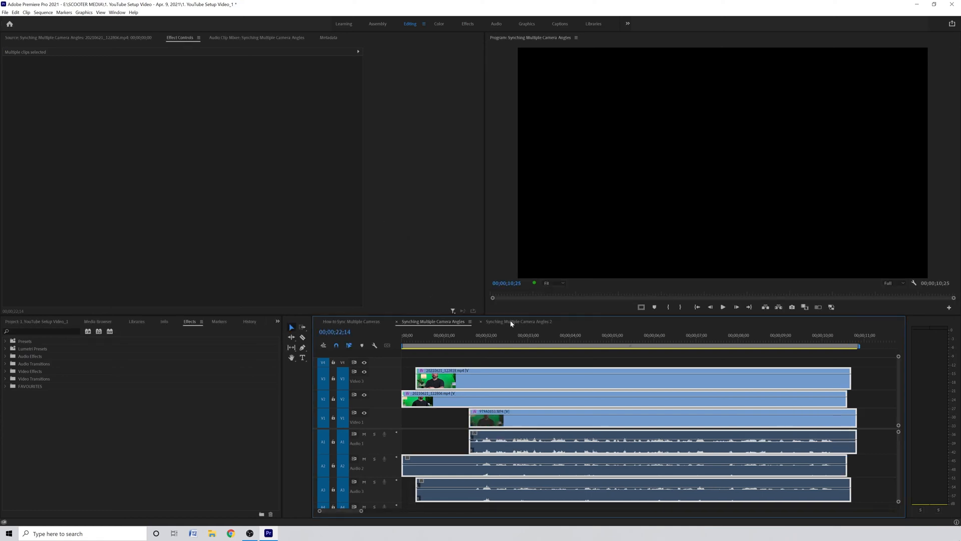
# Switch to the Synching Multiple Camera Angles 2 sequence tab
pyautogui.click(518, 321)
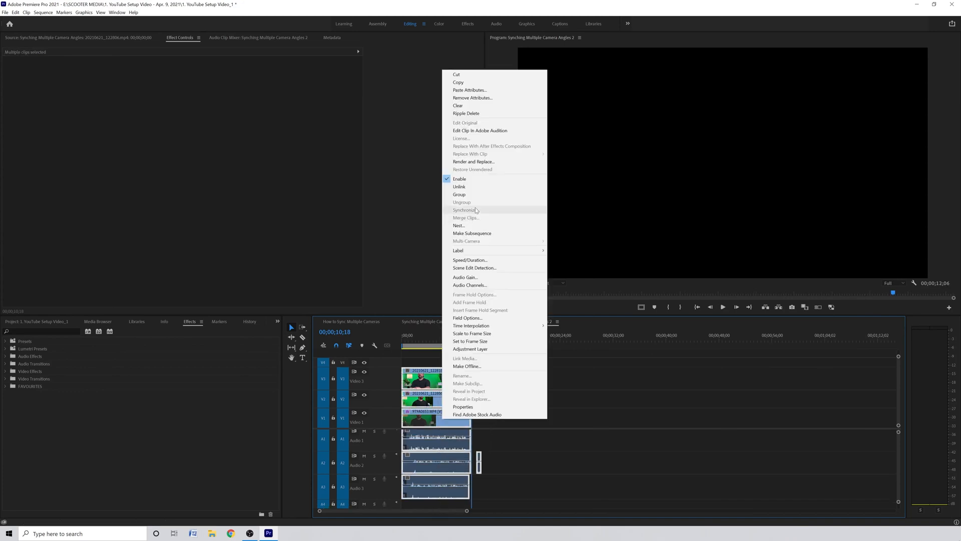
pyautogui.moveTo(462, 218)
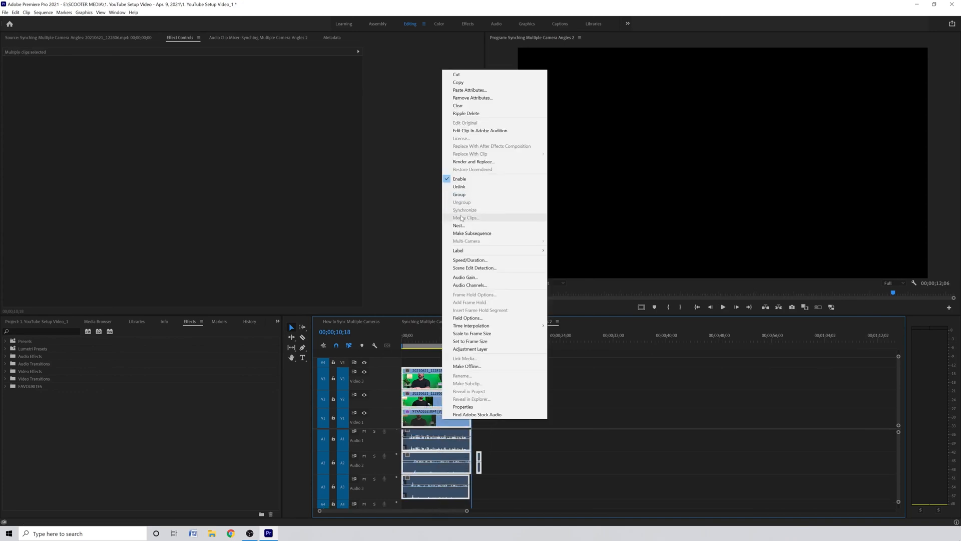